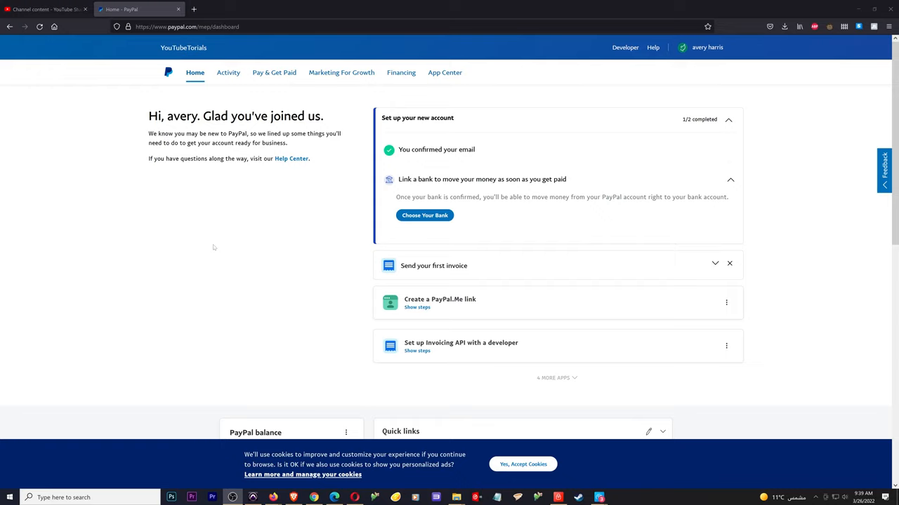
mouse_move(254, 228)
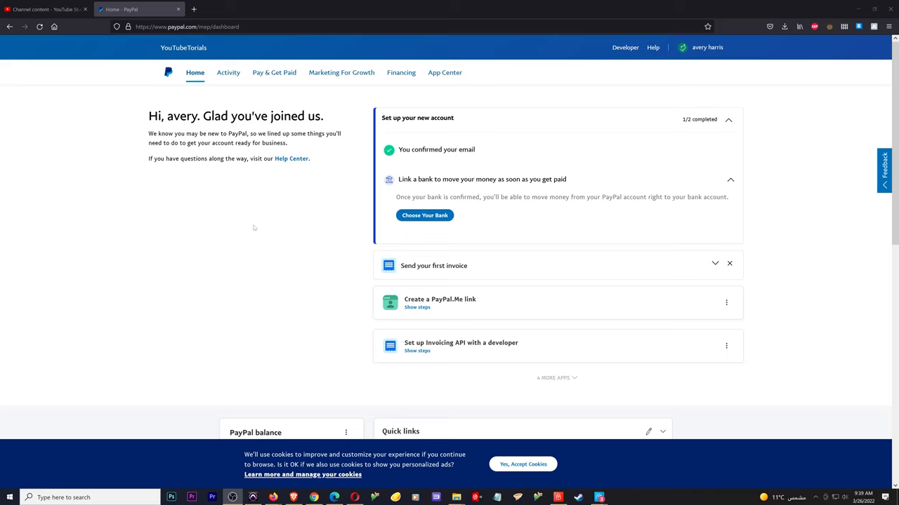
Go to PayPal.Me from the Pay & Get Paid menu under Accept Payments
scroll("down", 3)
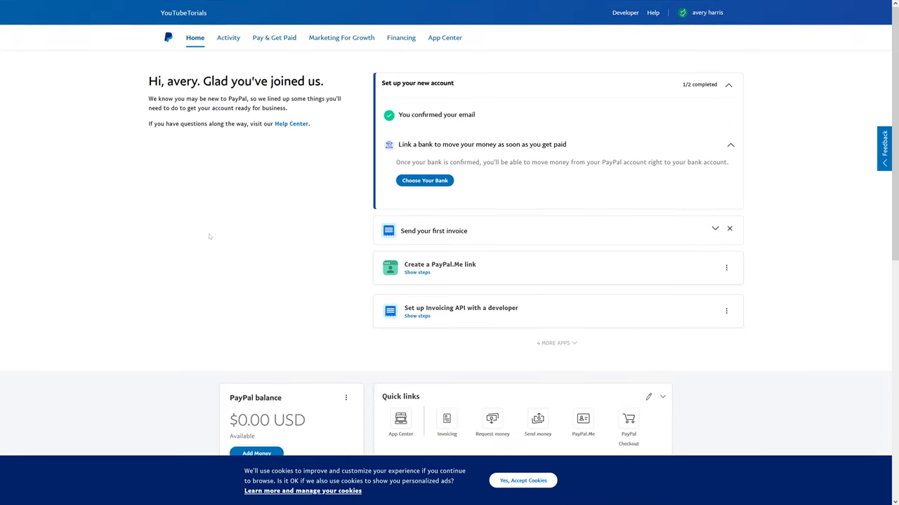
mouse_move(256, 253)
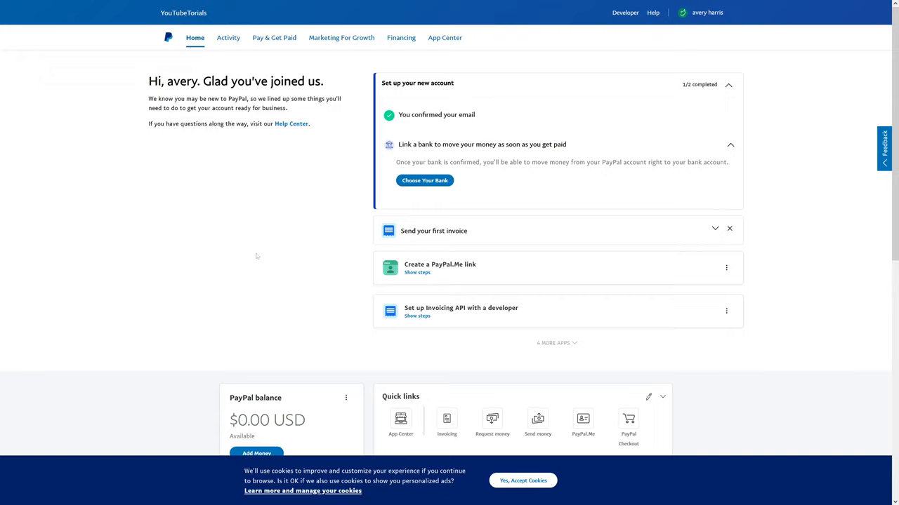
mouse_move(508, 285)
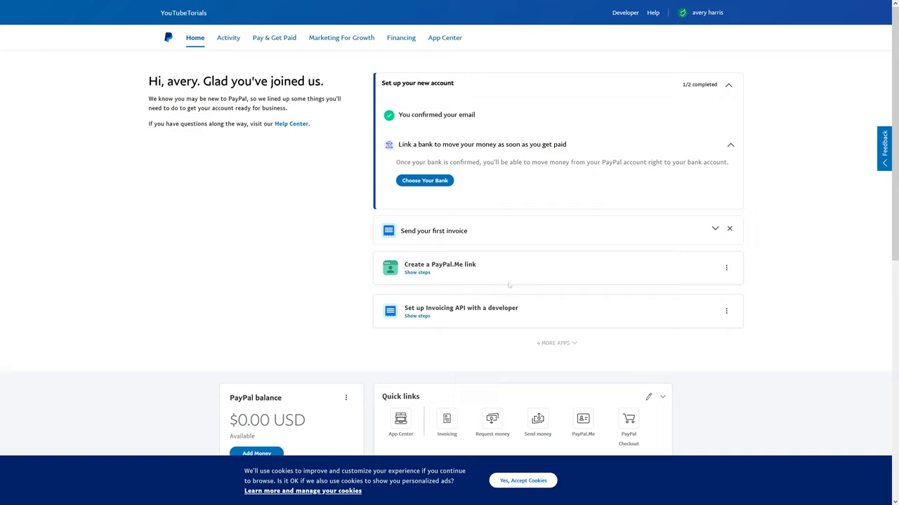
mouse_move(430, 283)
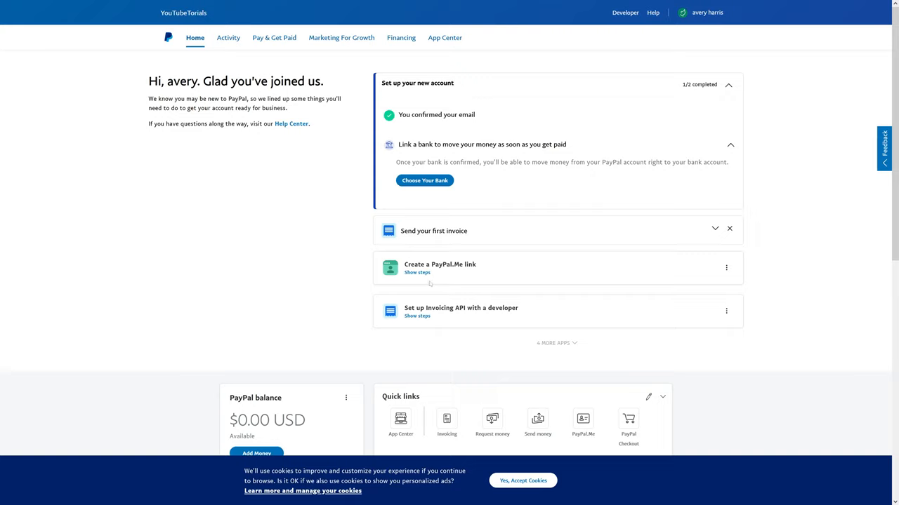
mouse_move(473, 259)
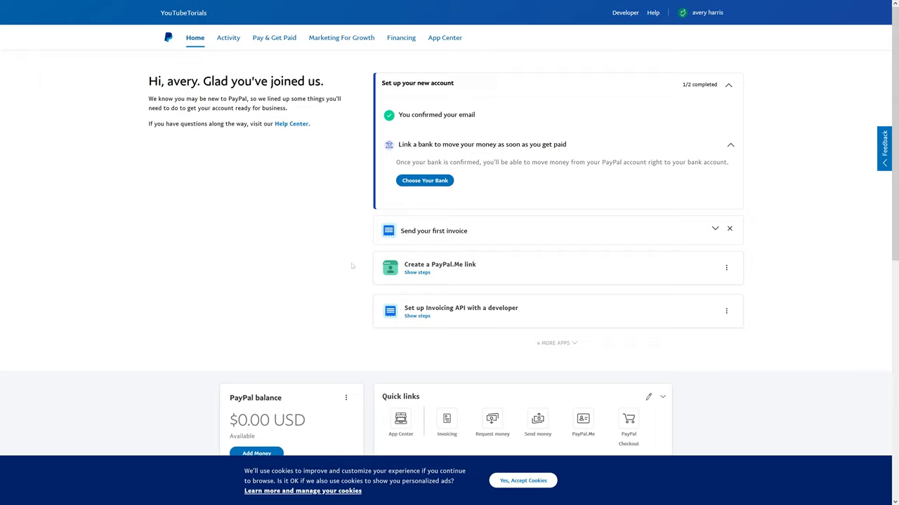
mouse_move(264, 40)
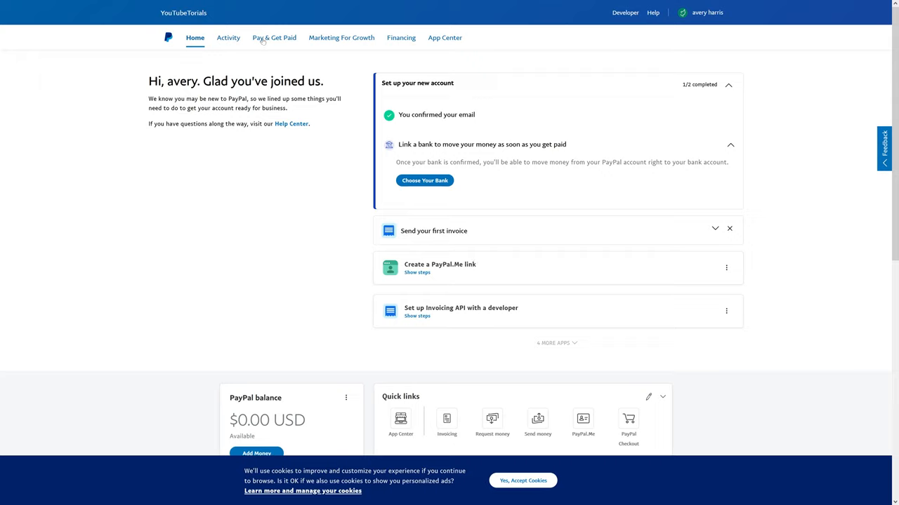
left_click(274, 37)
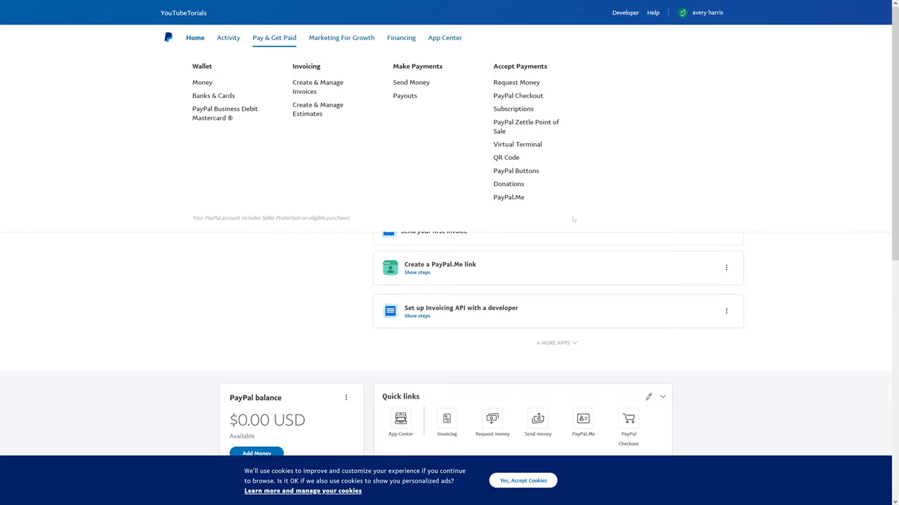
mouse_move(508, 196)
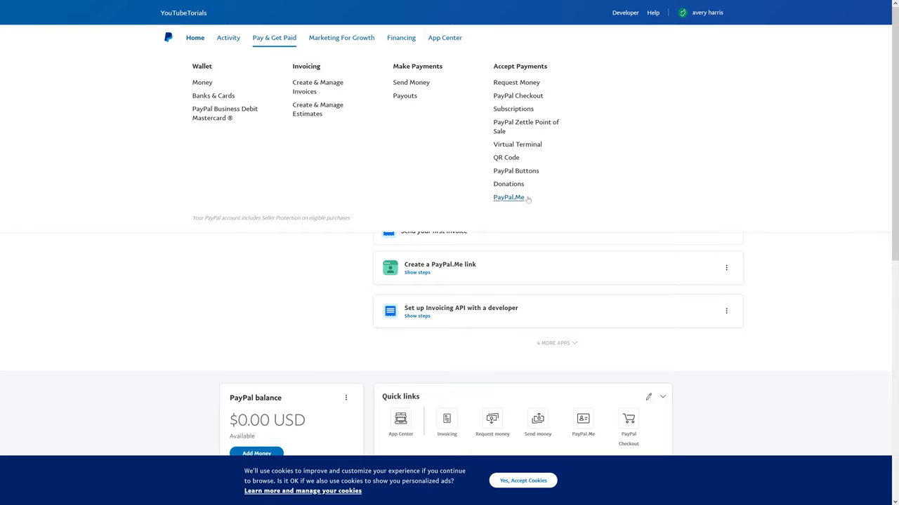
left_click(509, 196)
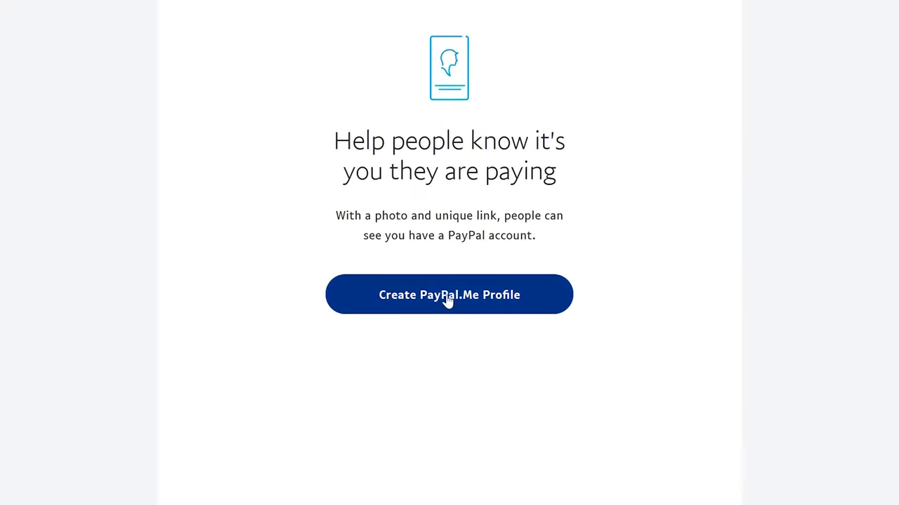
Start a PayPal.Me profile and skip adding a photo for now
left_click(449, 294)
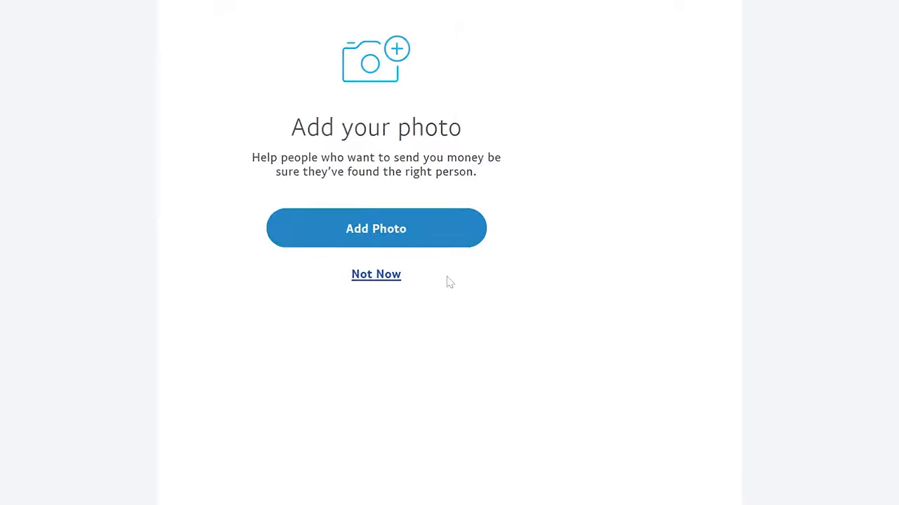
left_click(376, 273)
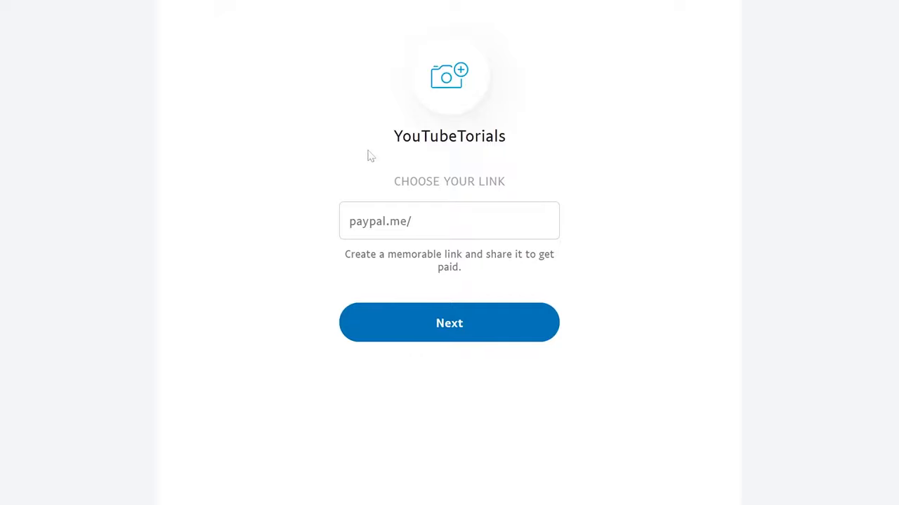
double_click(449, 135)
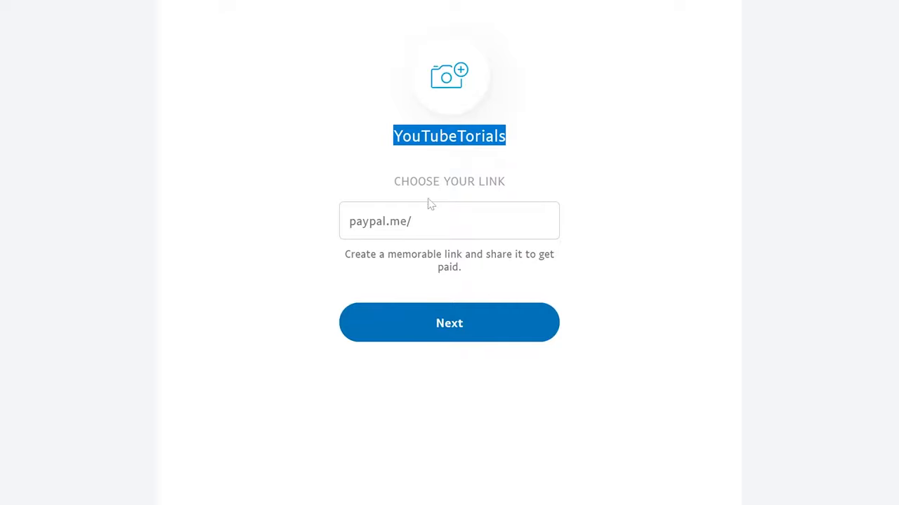
left_click(449, 222)
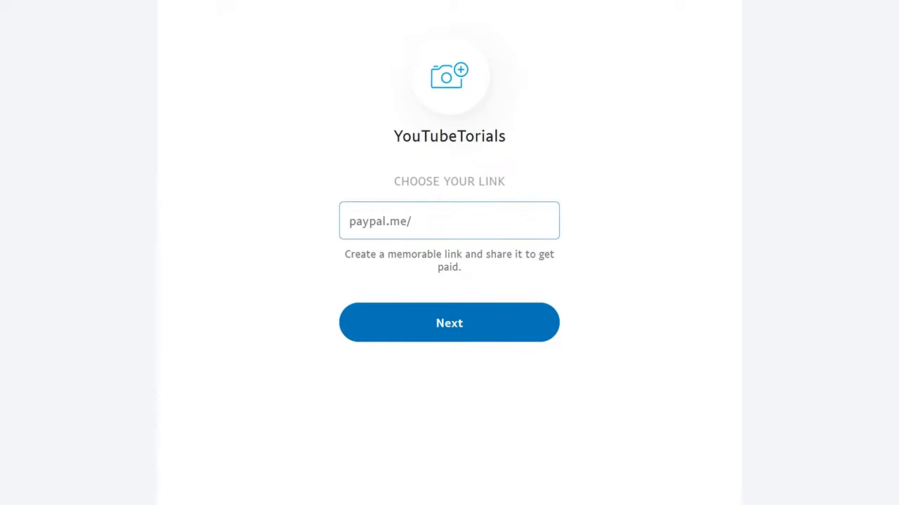
Claim the custom link paypal.me/YouTubeTorials, confirmed available
double_click(450, 135)
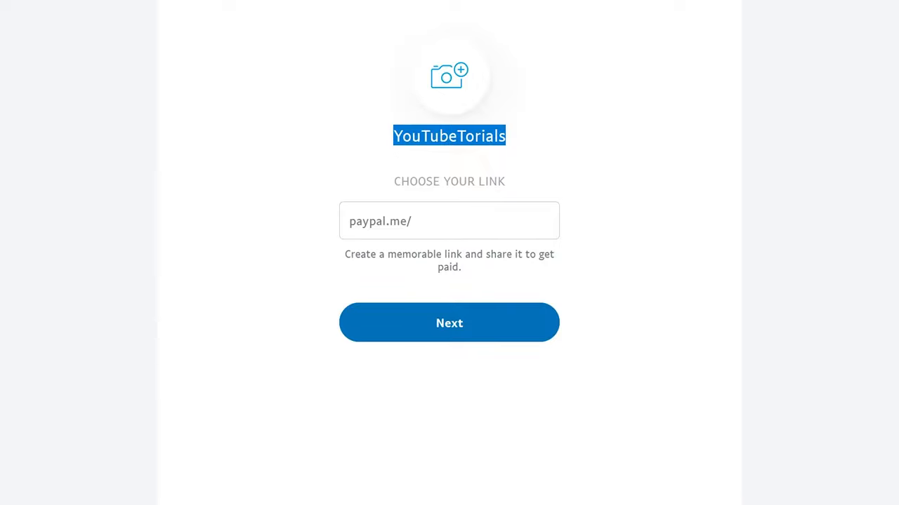
left_click(449, 220)
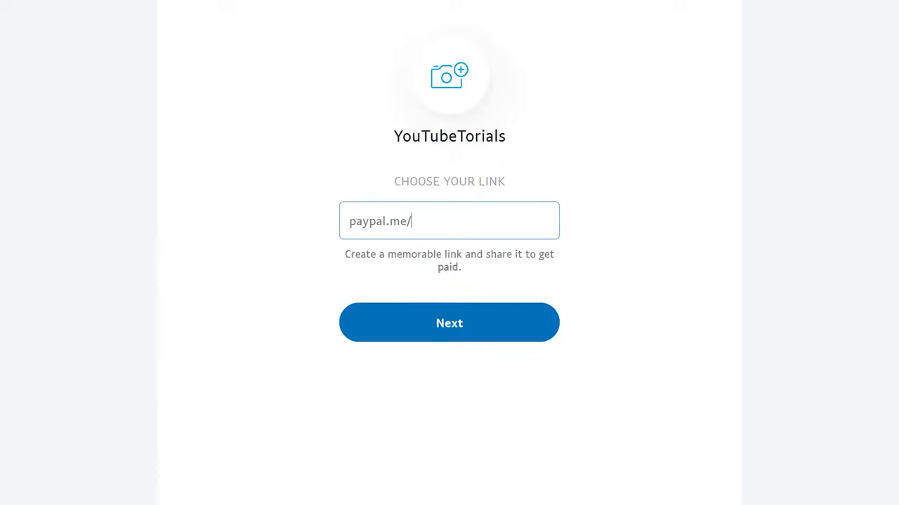
type("YouTubeTorials")
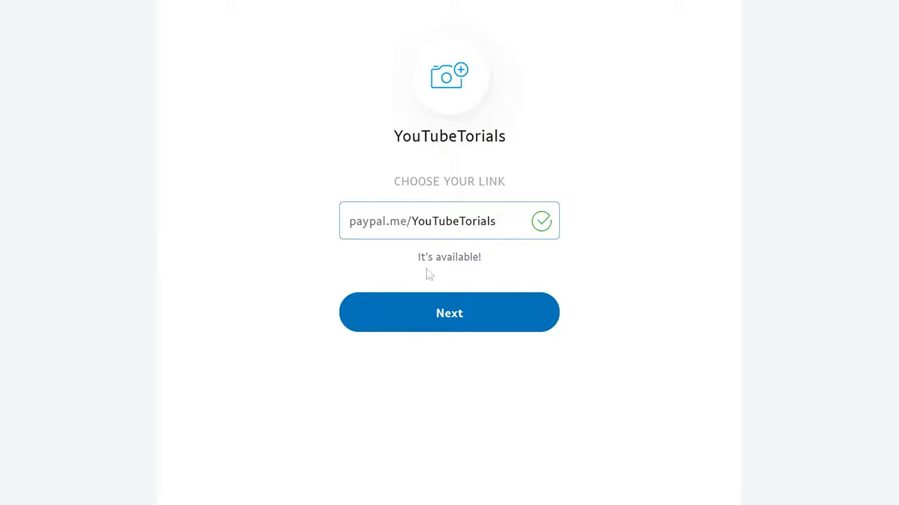
mouse_move(445, 206)
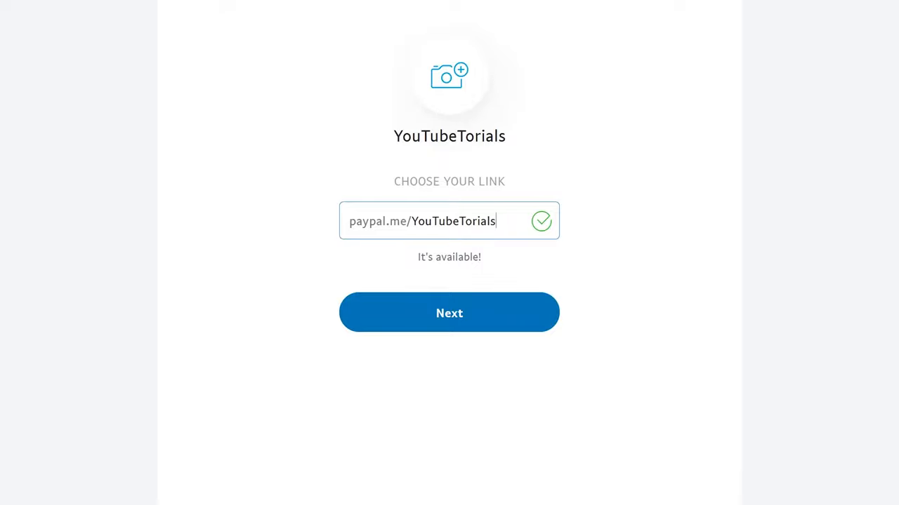
mouse_move(556, 356)
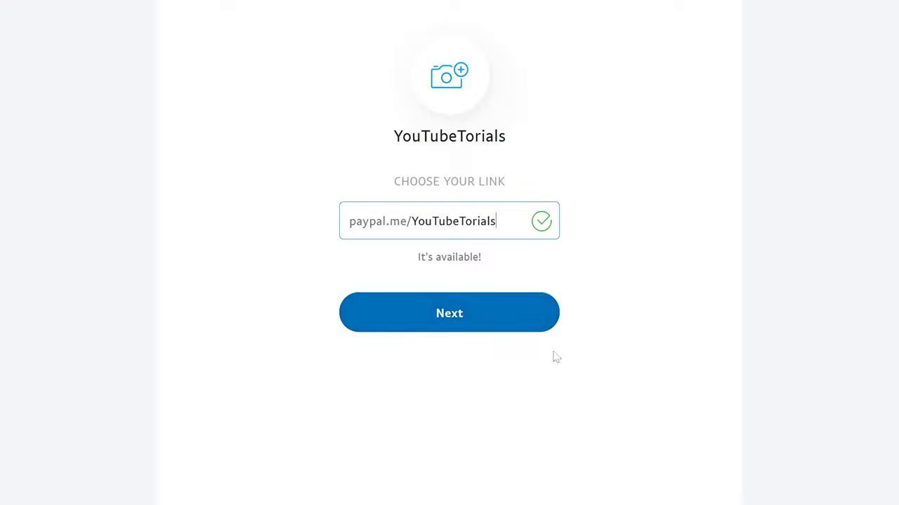
Continue, agree to showing profile details, and create the YouTubeTorials profile
left_click(450, 311)
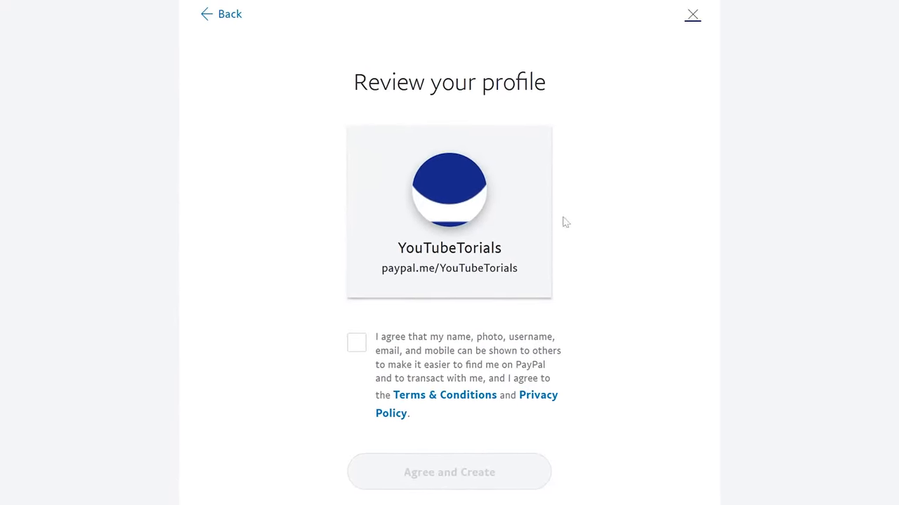
mouse_move(452, 298)
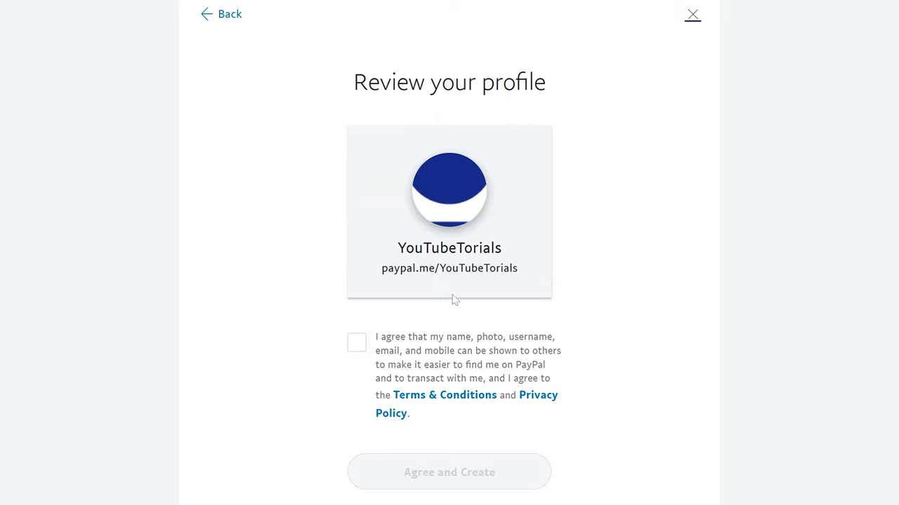
mouse_move(432, 315)
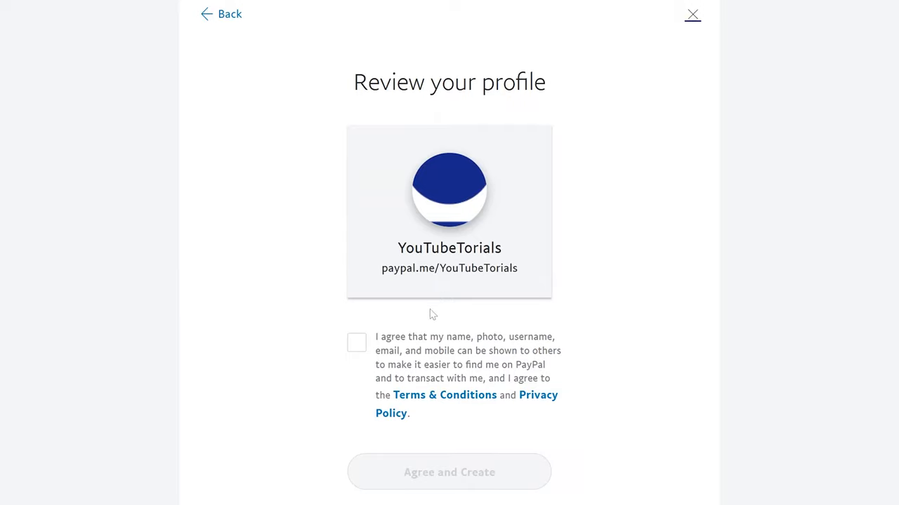
left_click(356, 343)
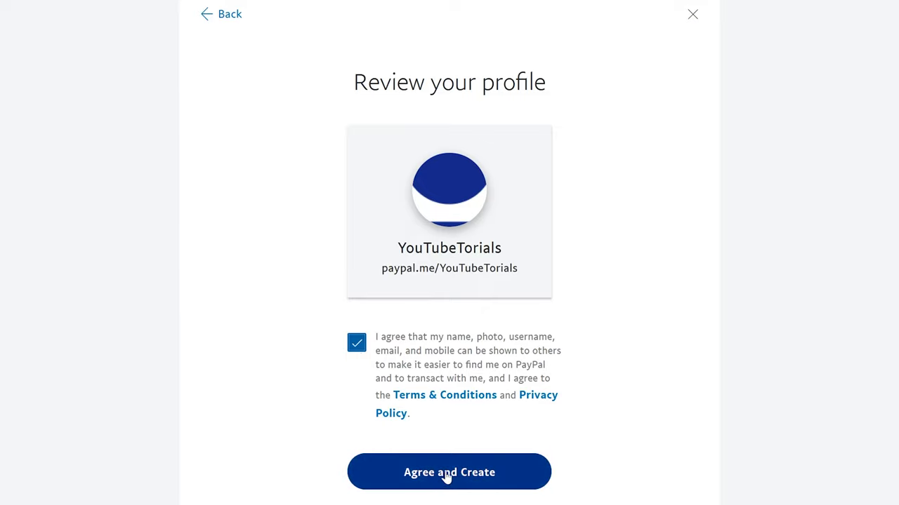
left_click(449, 472)
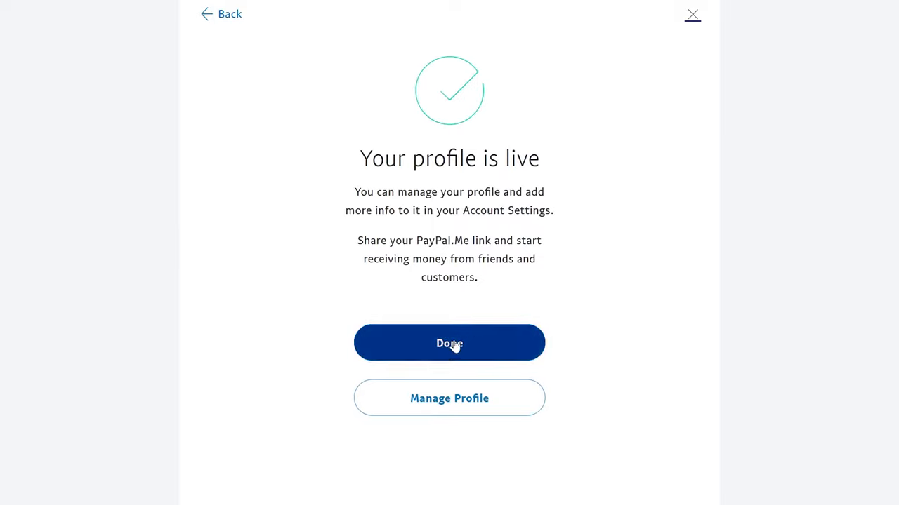
Finish setup with Manage Profile and begin uploading a profile photo
left_click(449, 399)
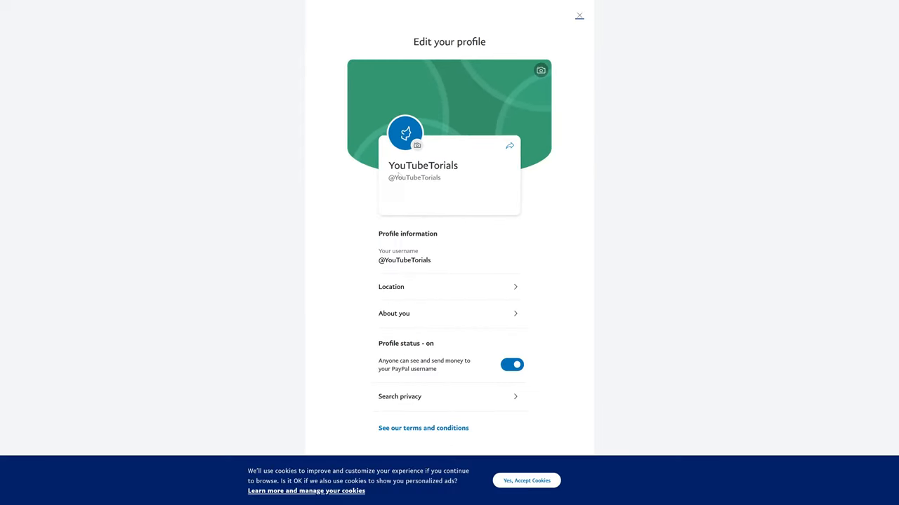
left_click(417, 144)
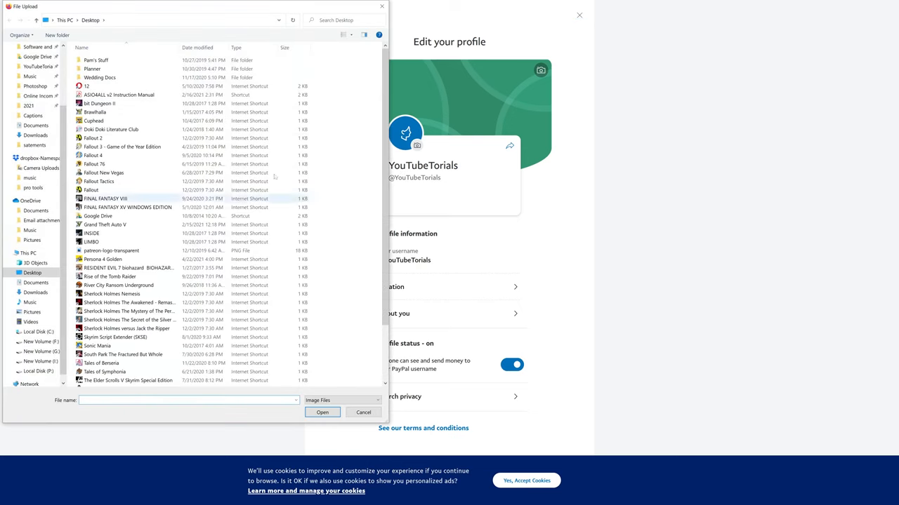
Switch the profile banner to the magenta background theme and save it
left_click(364, 413)
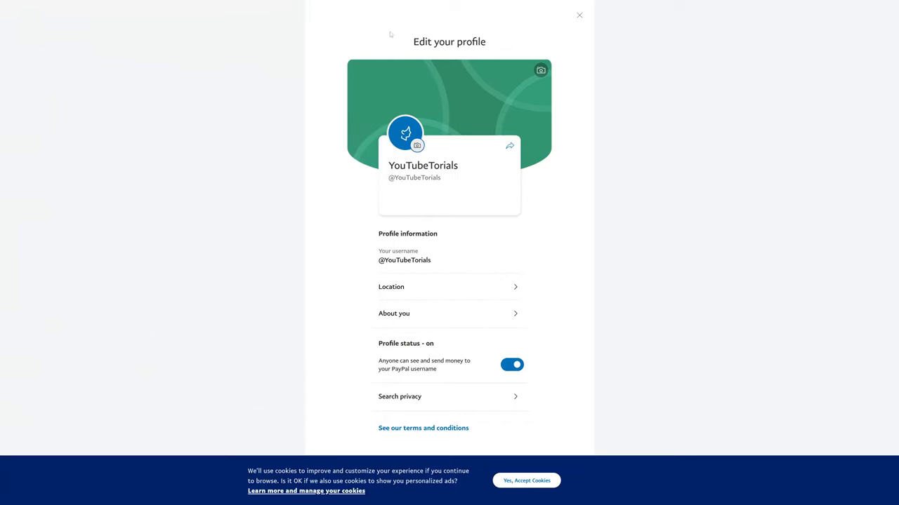
left_click(540, 71)
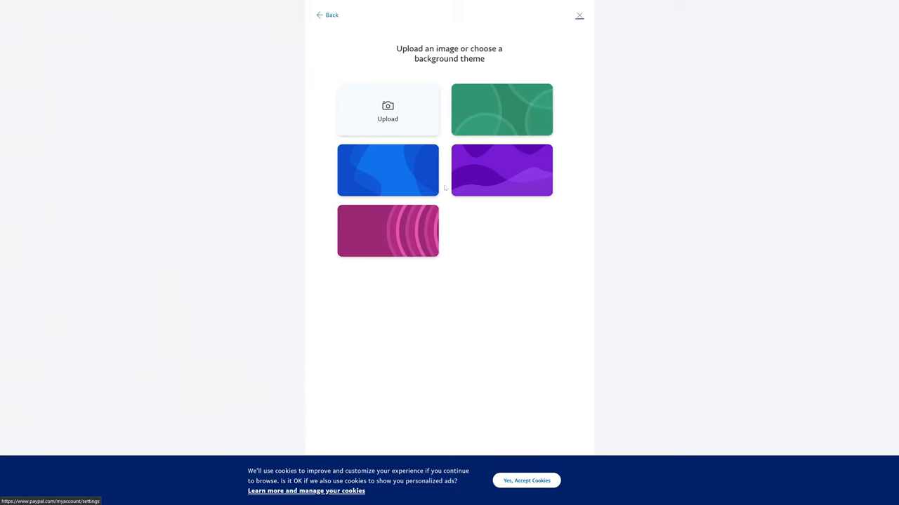
mouse_move(427, 183)
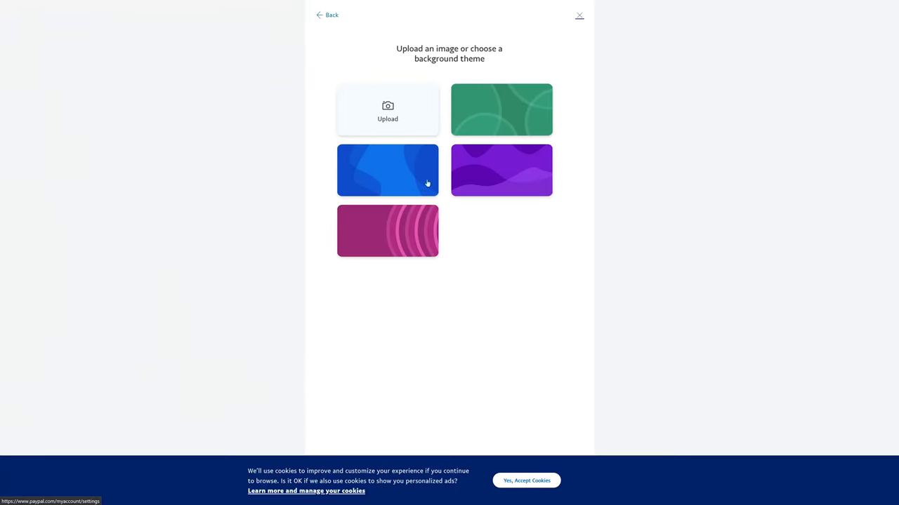
left_click(387, 230)
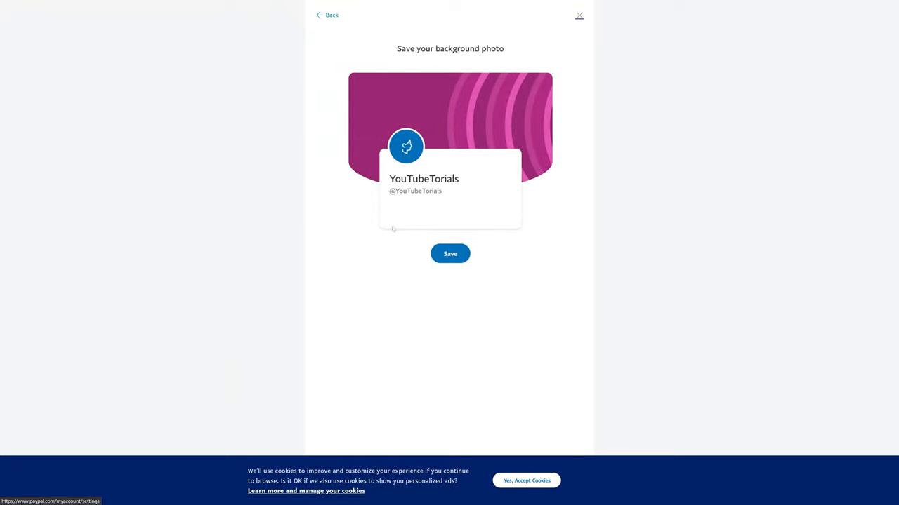
left_click(449, 253)
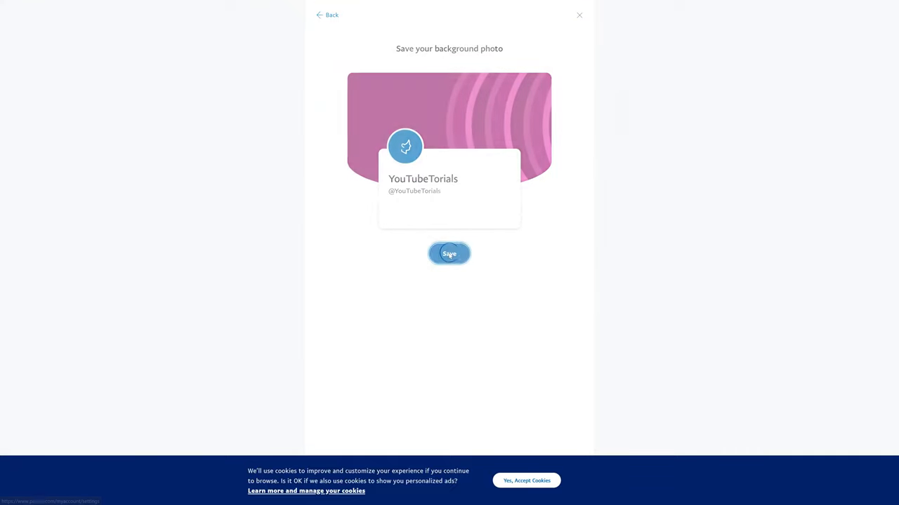
left_click(450, 252)
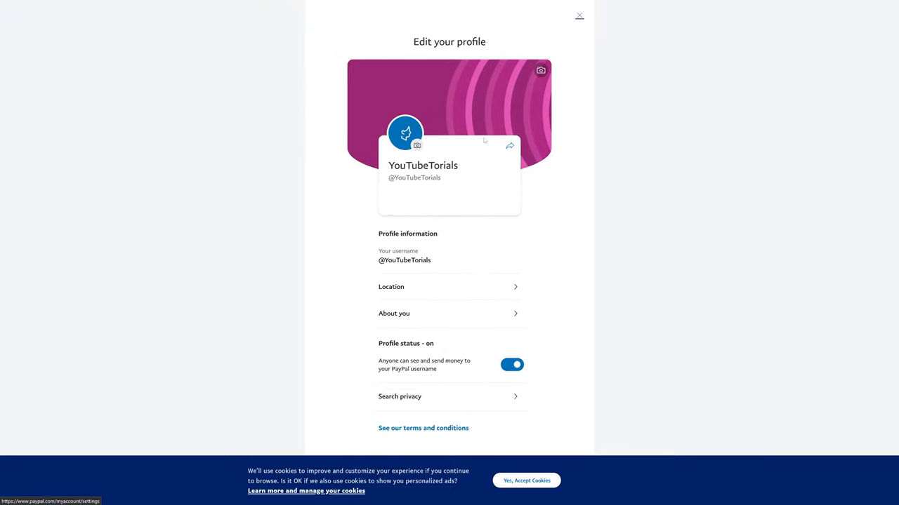
mouse_move(548, 147)
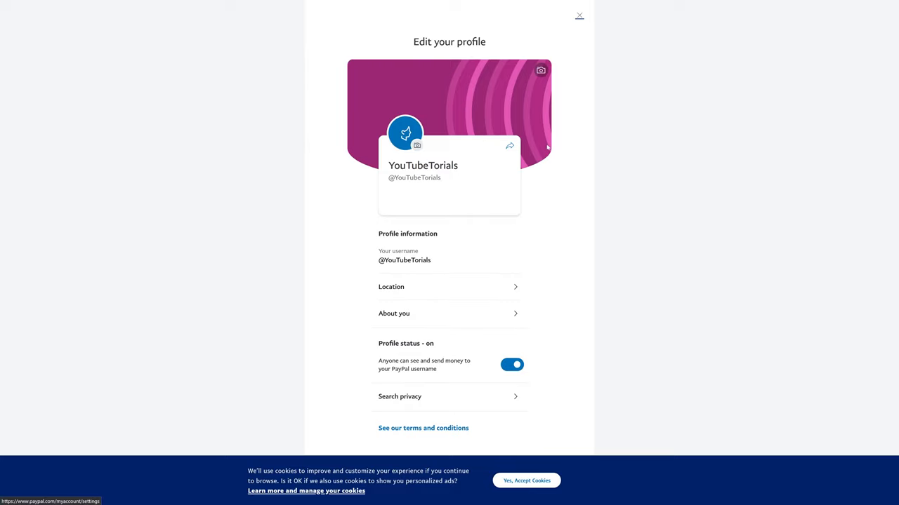
mouse_move(545, 160)
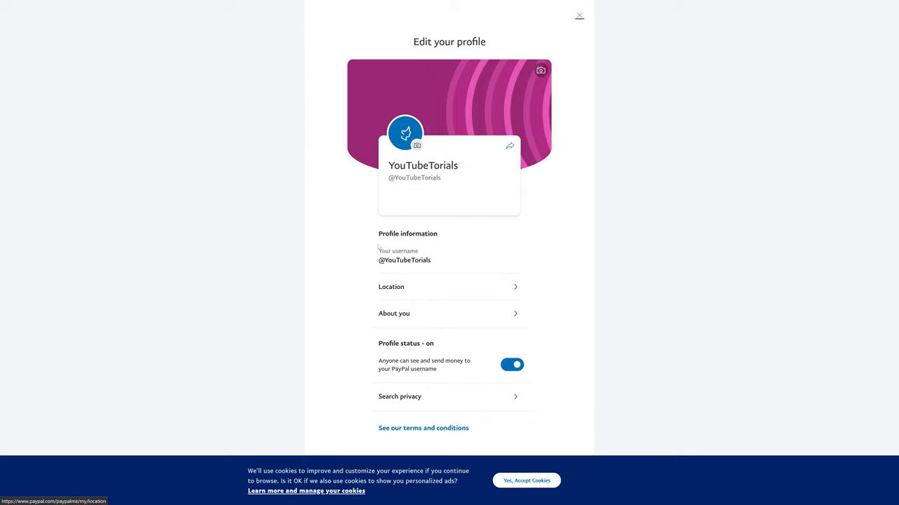
mouse_move(587, 245)
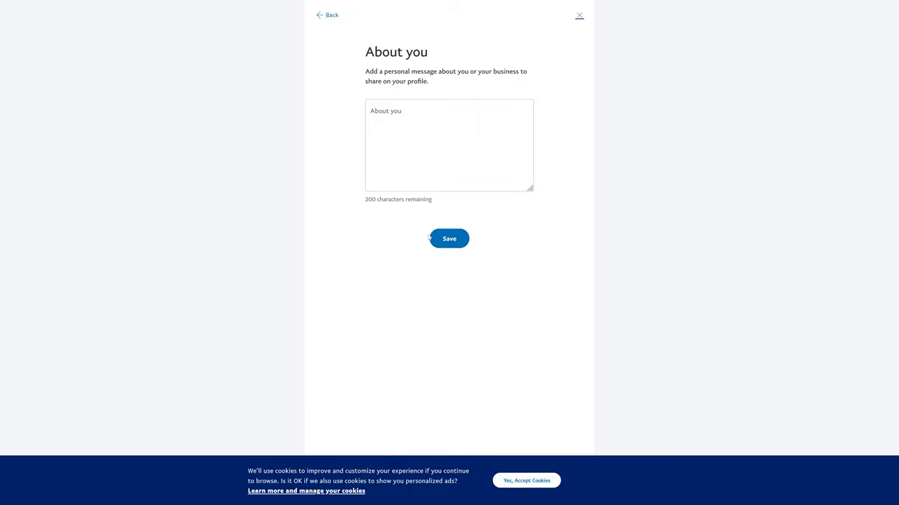
left_click(327, 14)
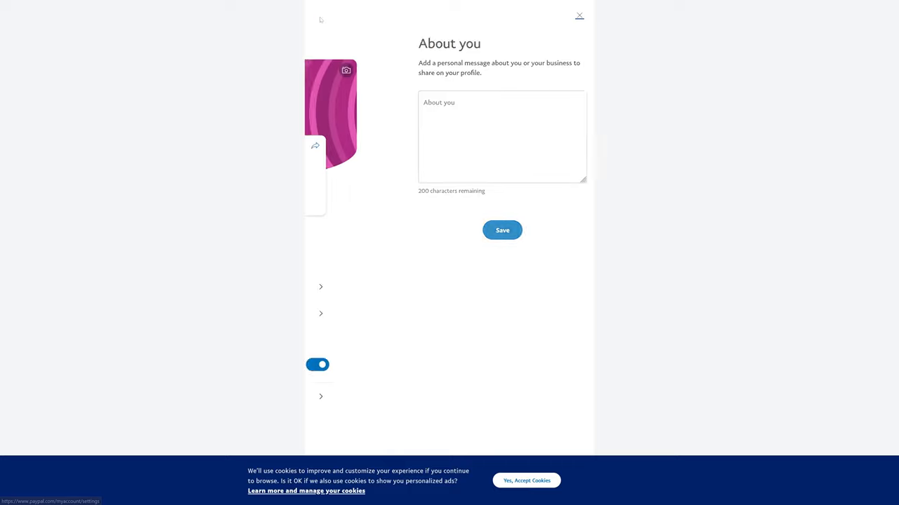
left_click(578, 15)
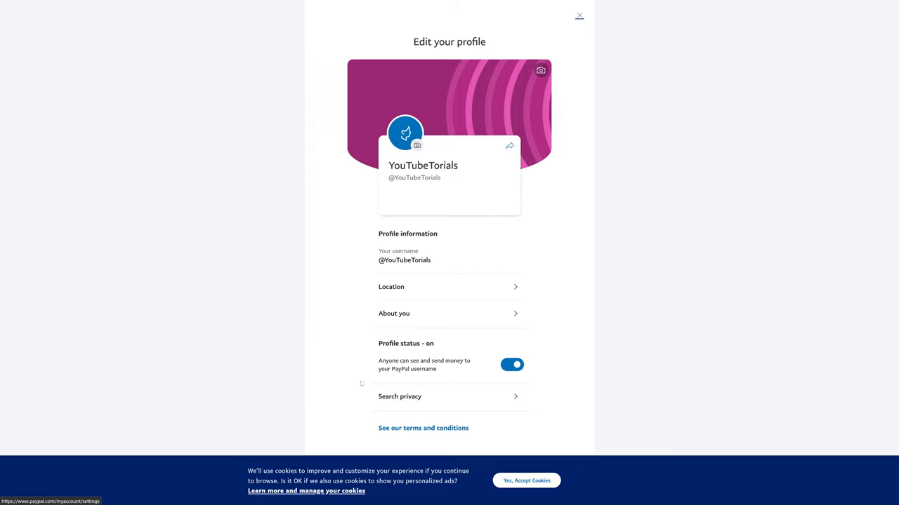
mouse_move(362, 384)
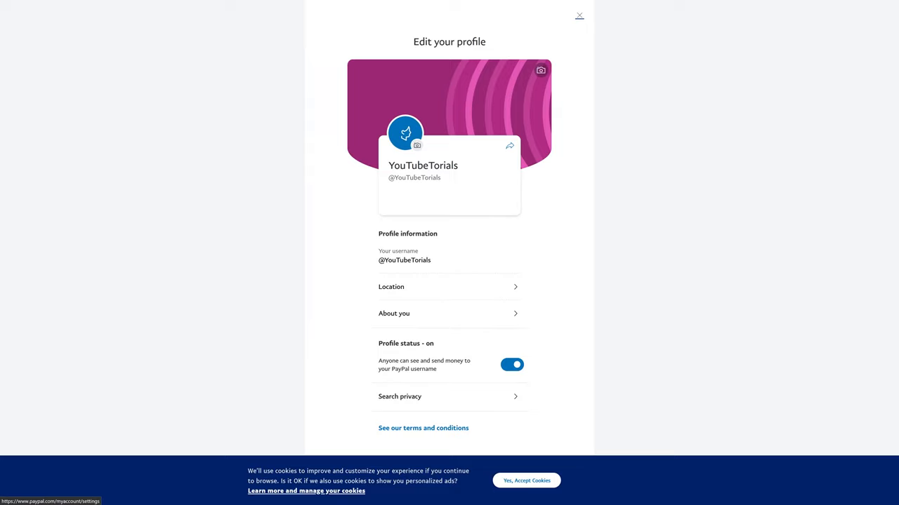
mouse_move(446, 377)
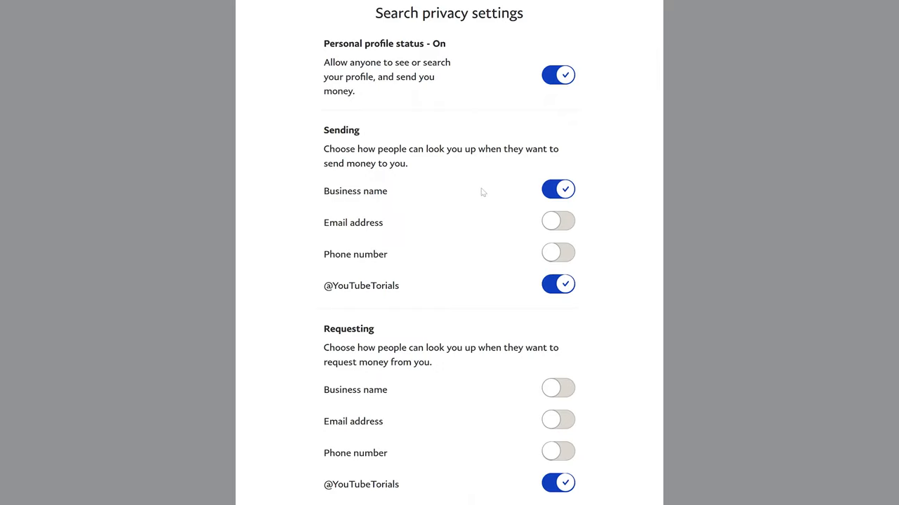
mouse_move(396, 267)
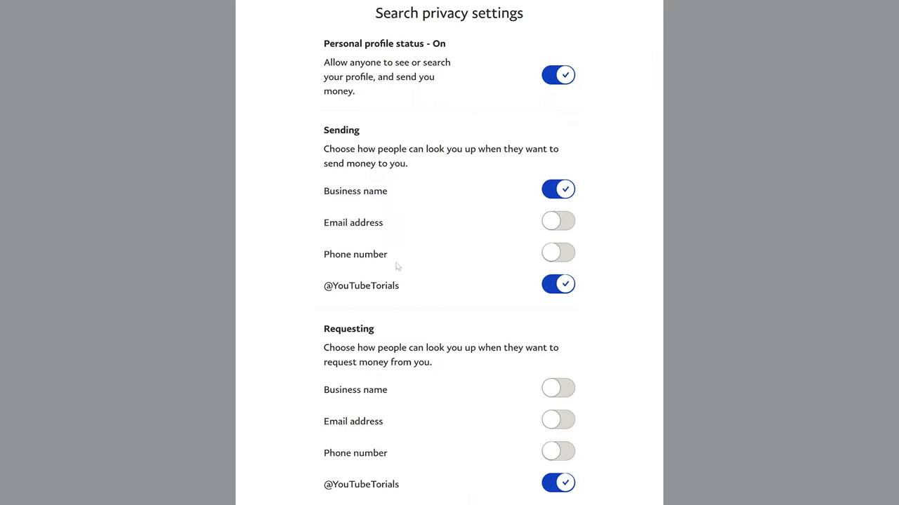
mouse_move(466, 263)
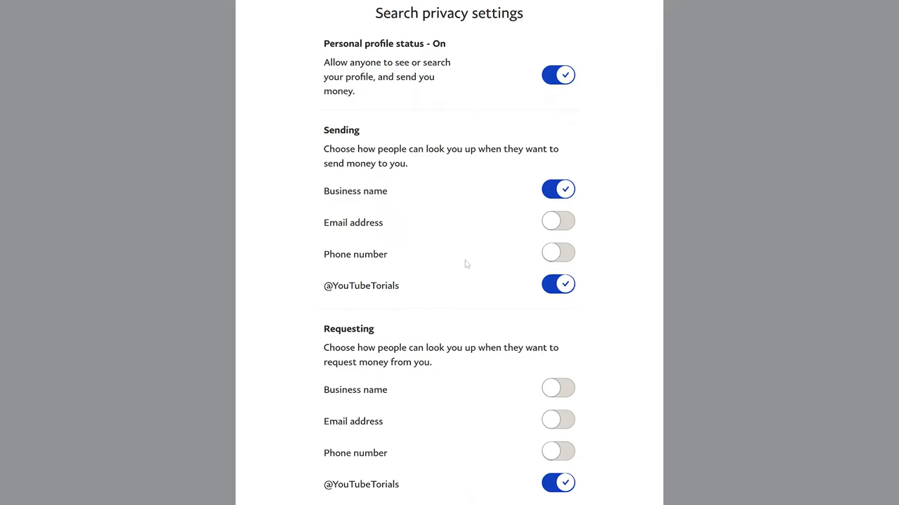
mouse_move(551, 309)
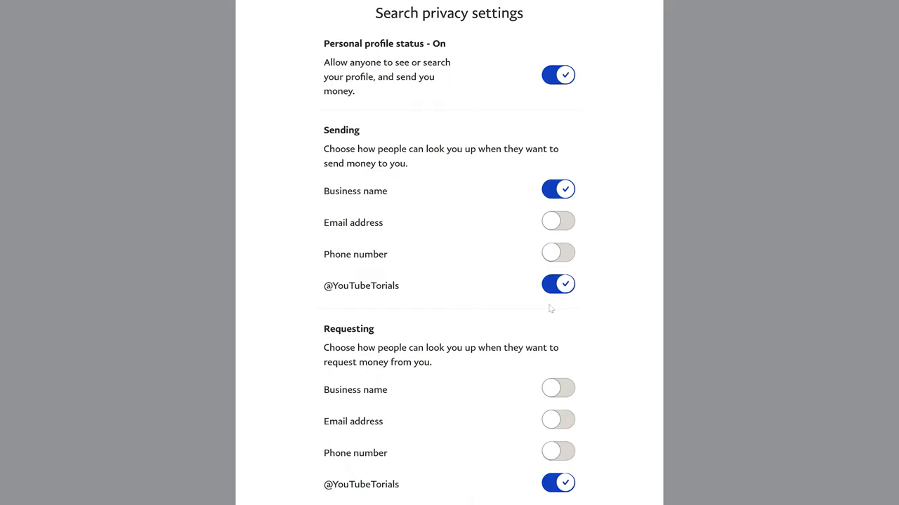
mouse_move(536, 298)
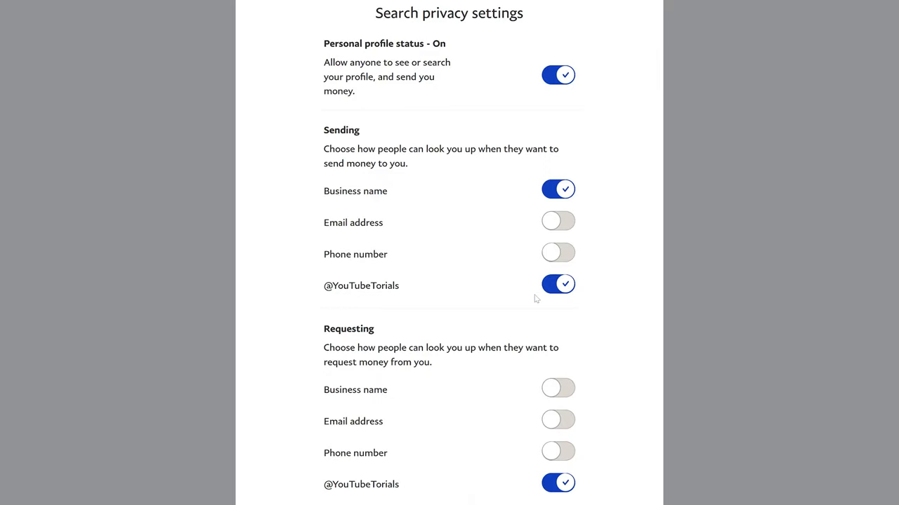
mouse_move(471, 295)
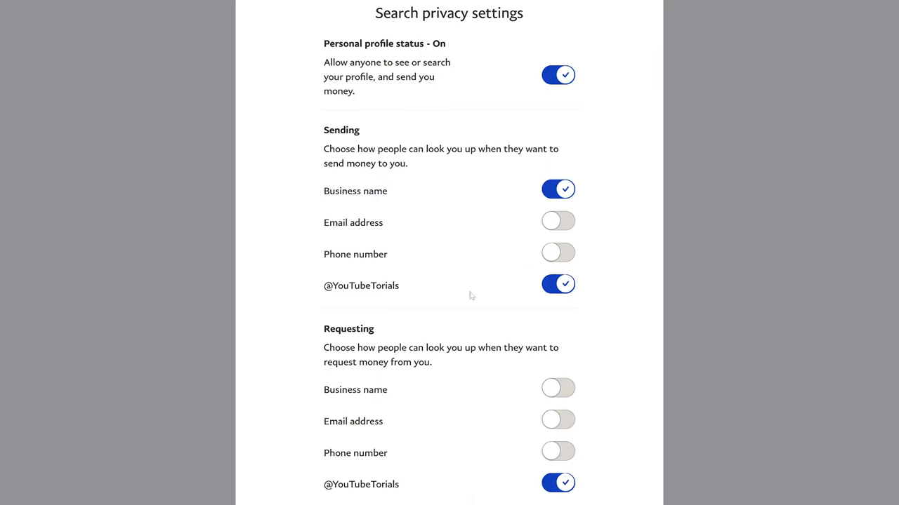
mouse_move(573, 204)
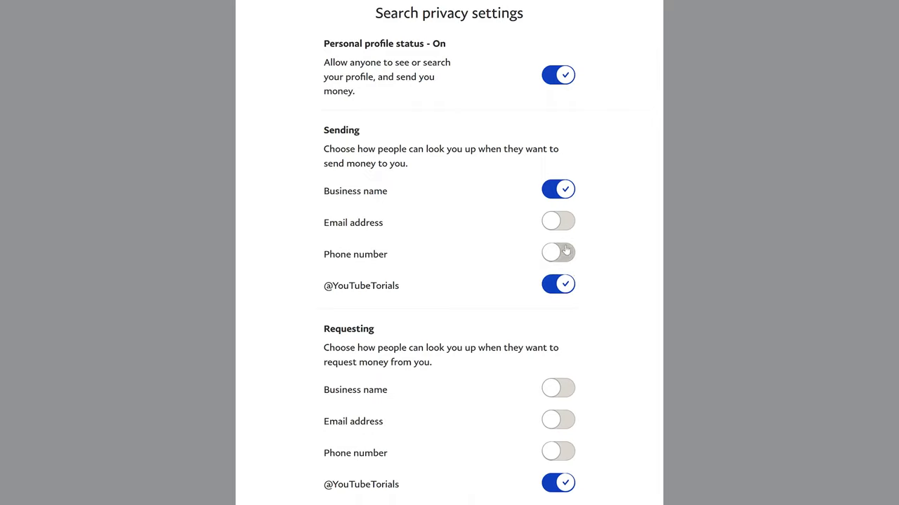
mouse_move(469, 422)
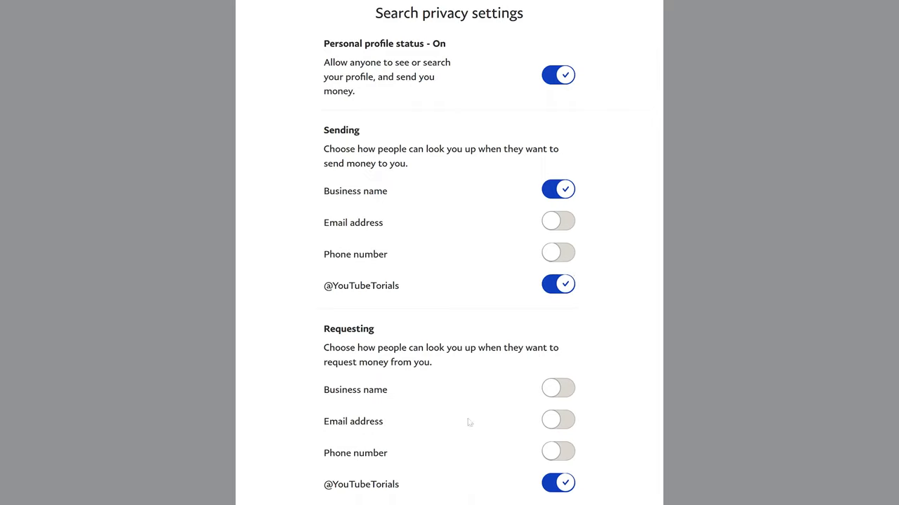
mouse_move(443, 406)
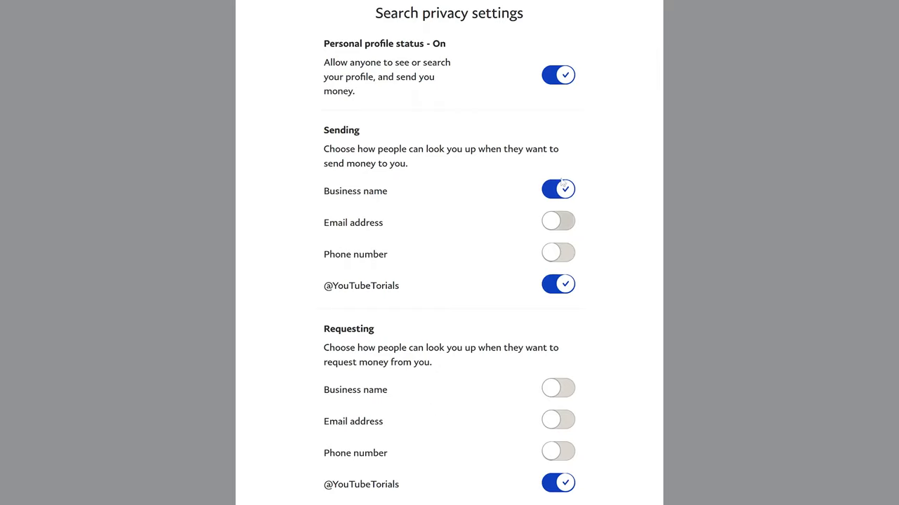
Scroll through the Sending and Requesting search privacy toggles
scroll("up", 3)
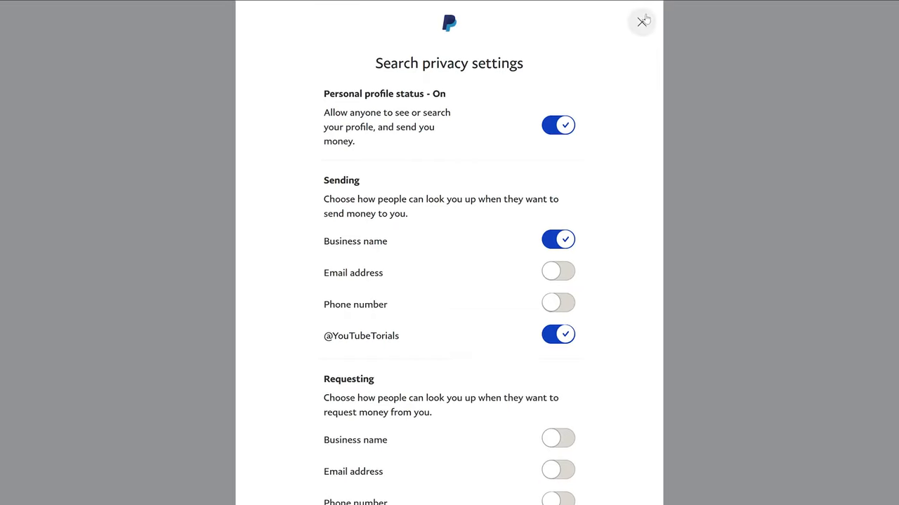
mouse_move(641, 21)
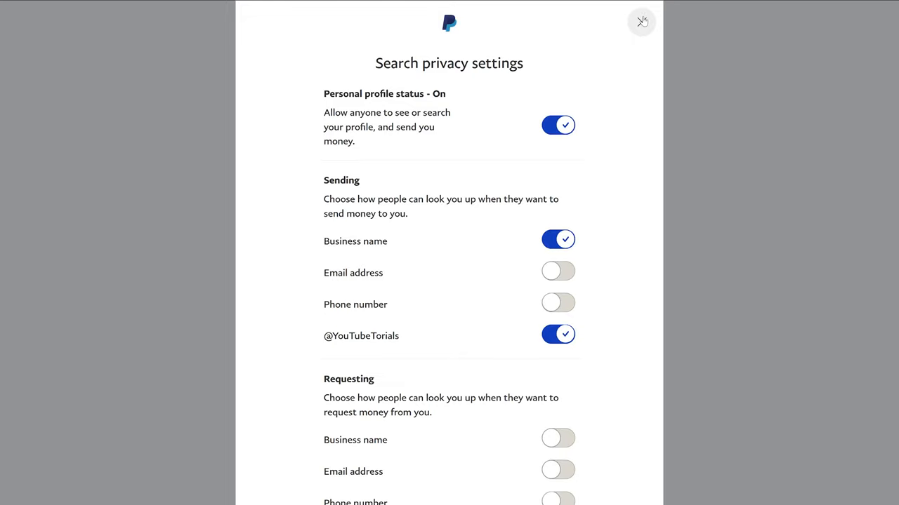
Close search privacy and bring up the share-your-link page from the profile card
left_click(640, 22)
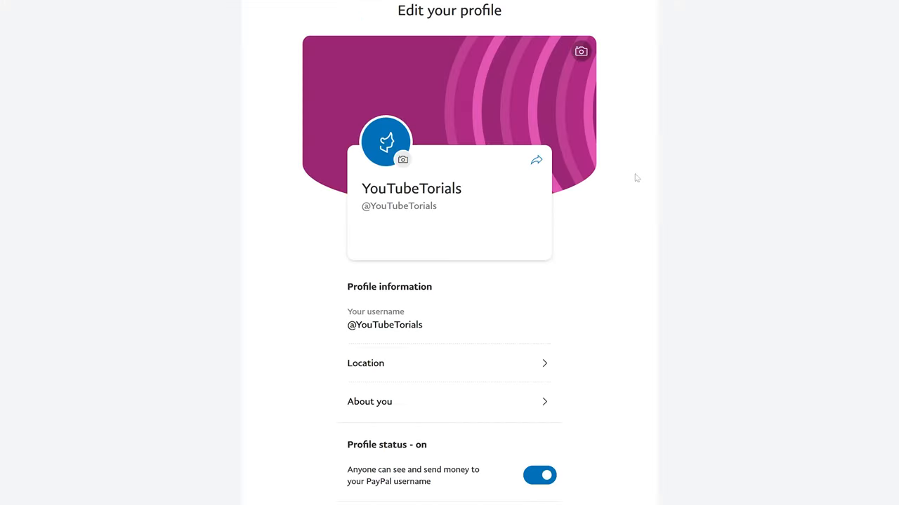
mouse_move(649, 207)
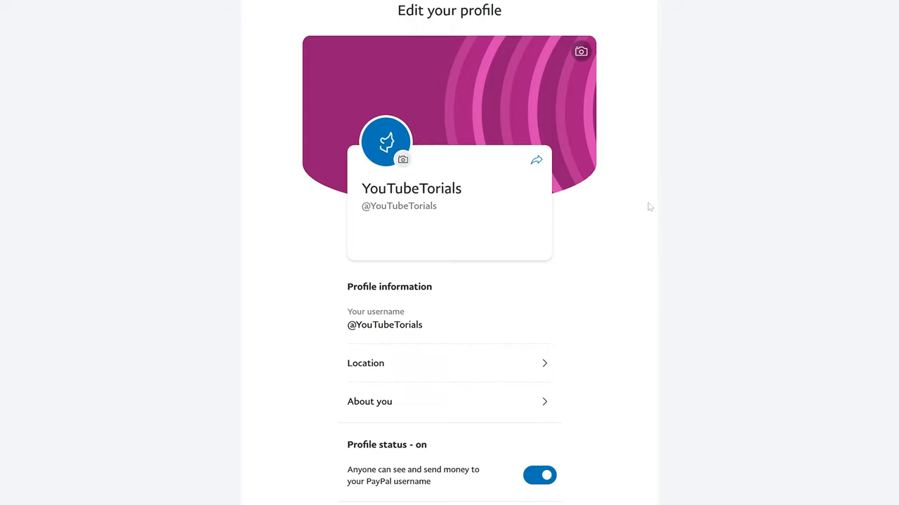
mouse_move(728, 182)
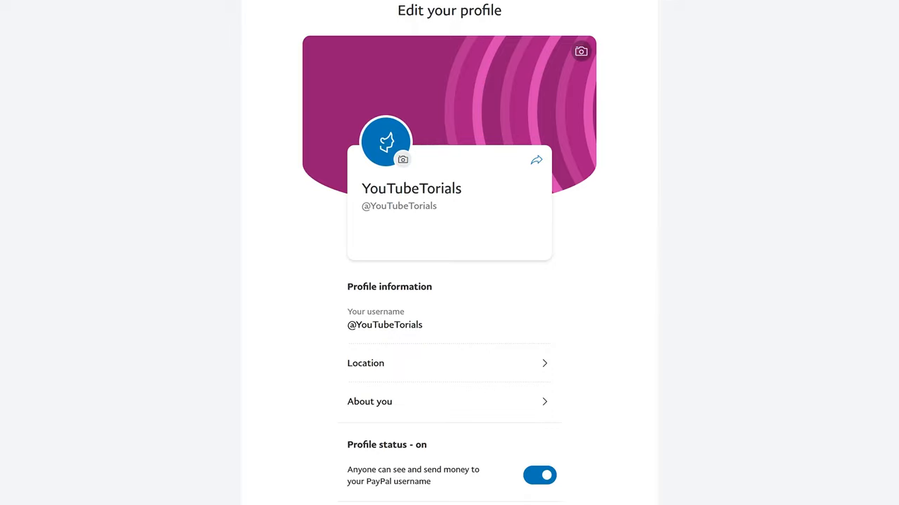
left_click(537, 160)
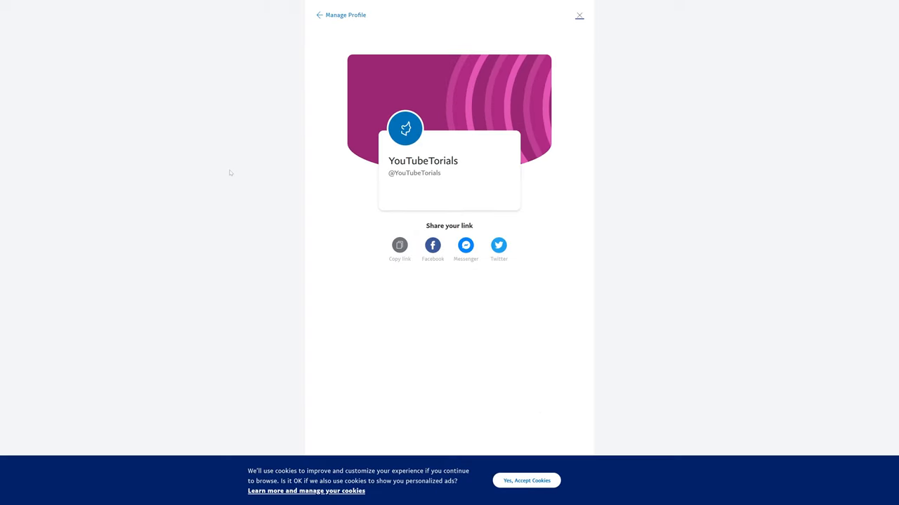